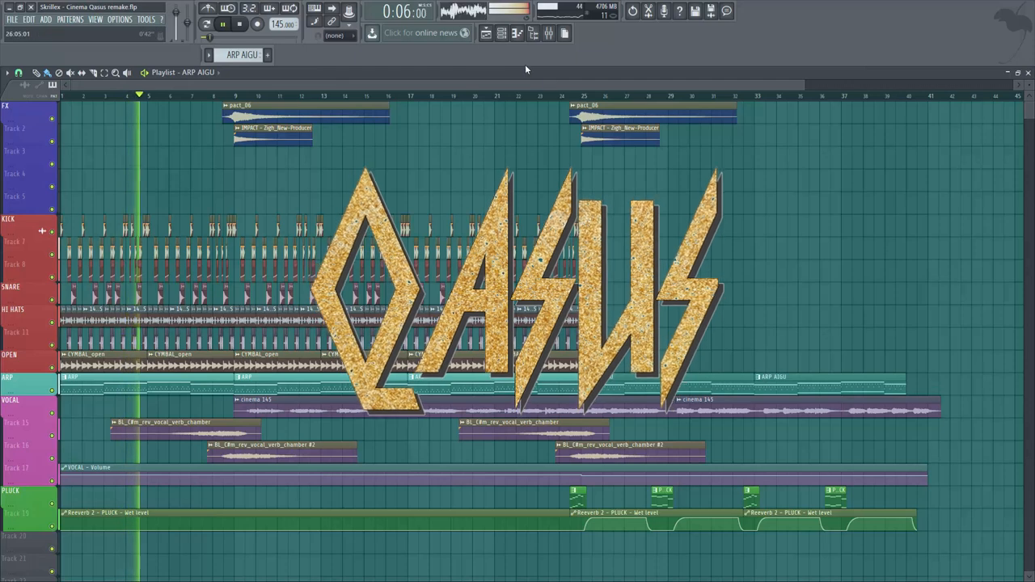
- Play the Cinema remake arrangement from the start, then stop playback
left_click(502, 33)
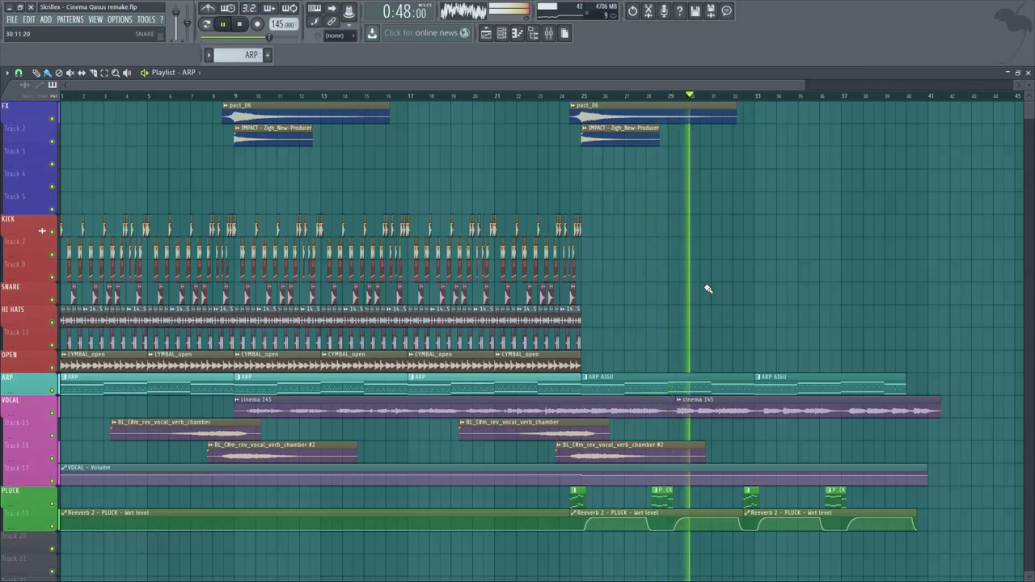
left_click(239, 24)
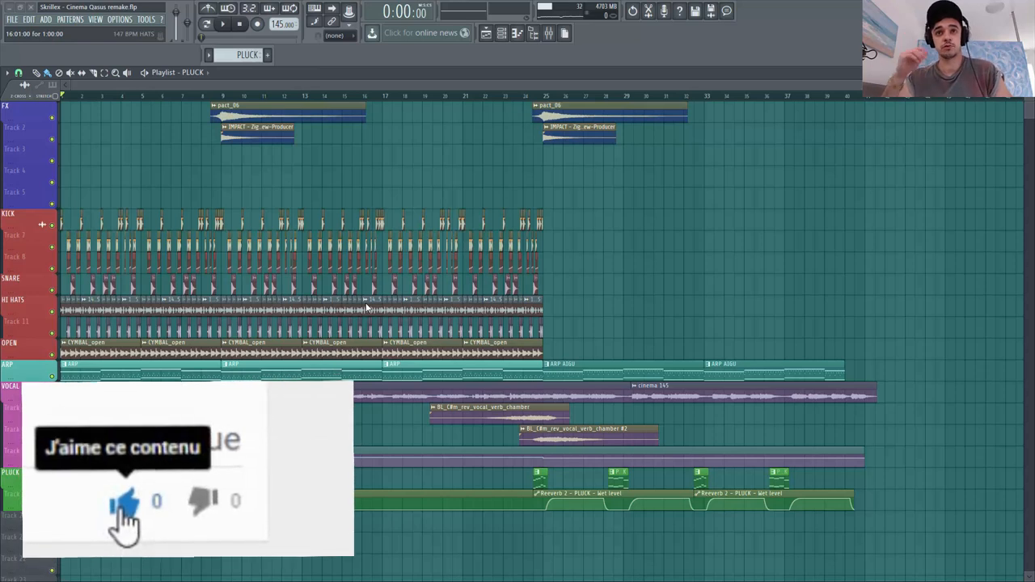
- Switch to the browser and search SoundCloud for Skrillex Cinema
left_click(125, 502)
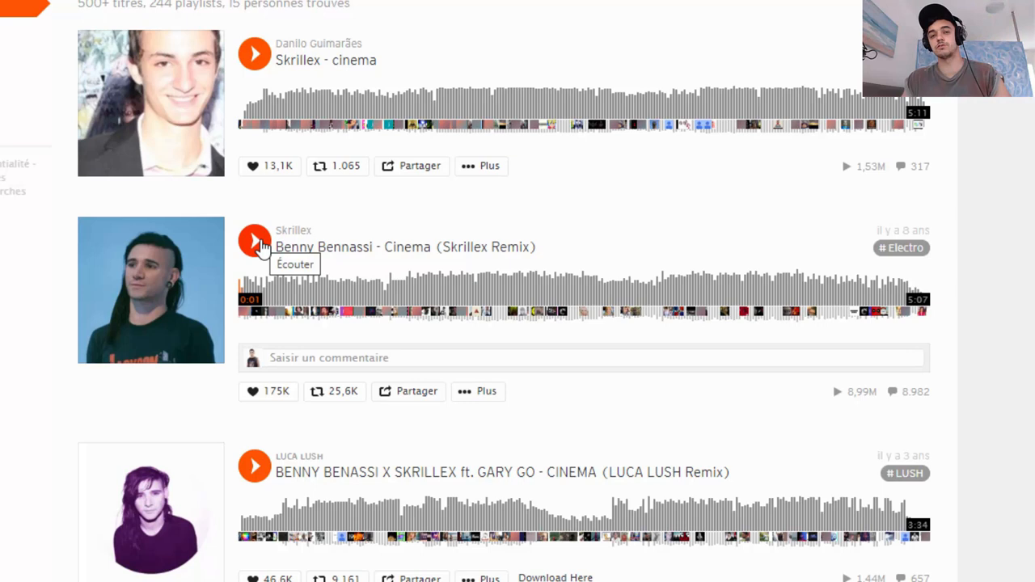
- Listen to the original Skrillex remix on SoundCloud for reference
left_click(254, 241)
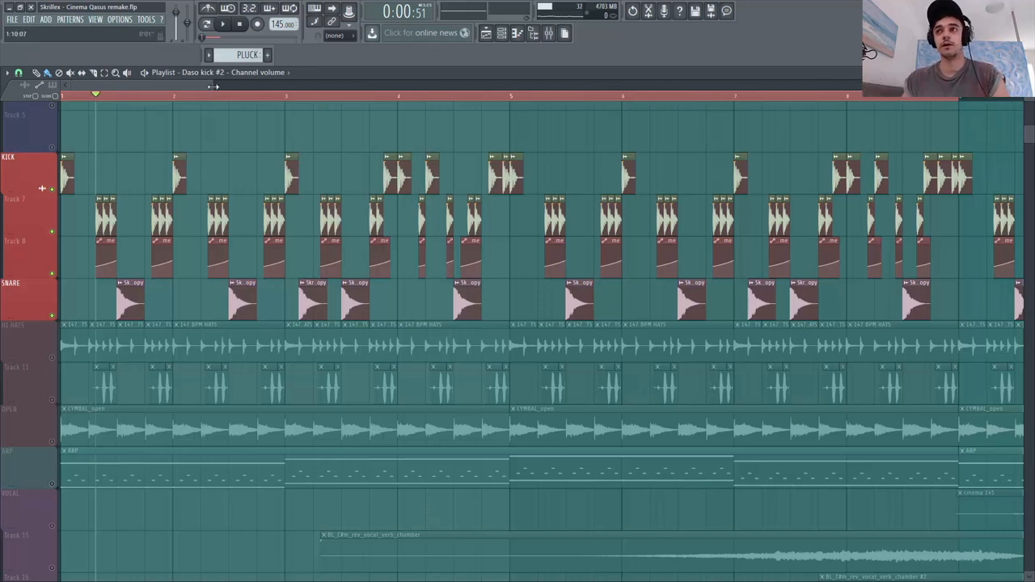
- Solo and preview the HI HATS, Track 11 and OPEN cymbal layers, then bring them back together
left_click(239, 24)
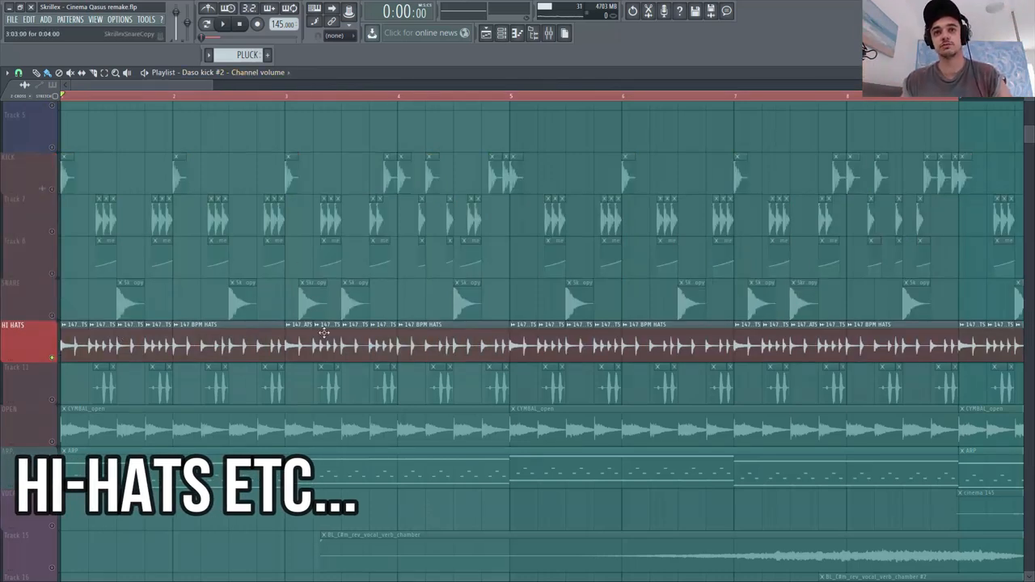
left_click(222, 24)
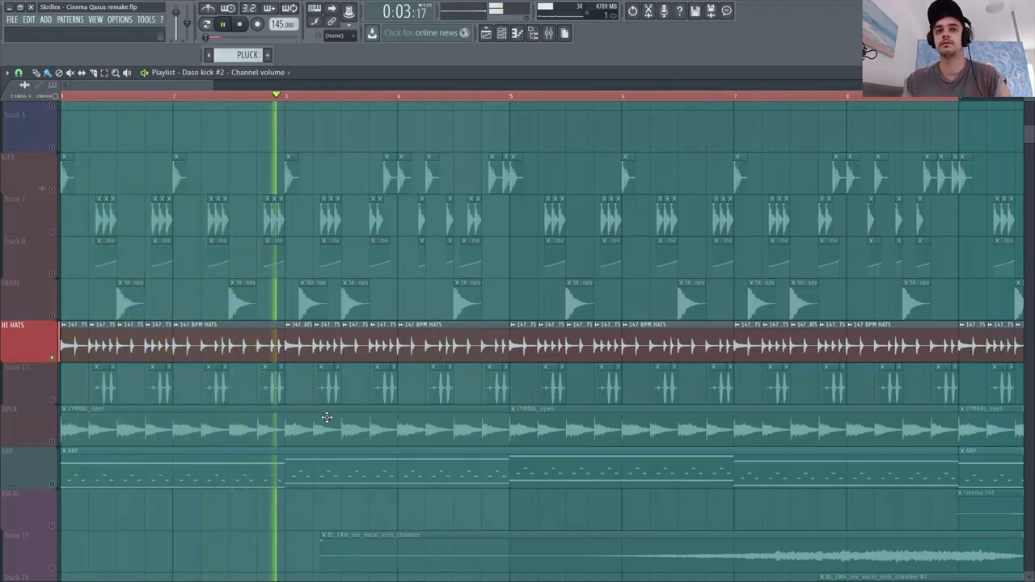
left_click(222, 24)
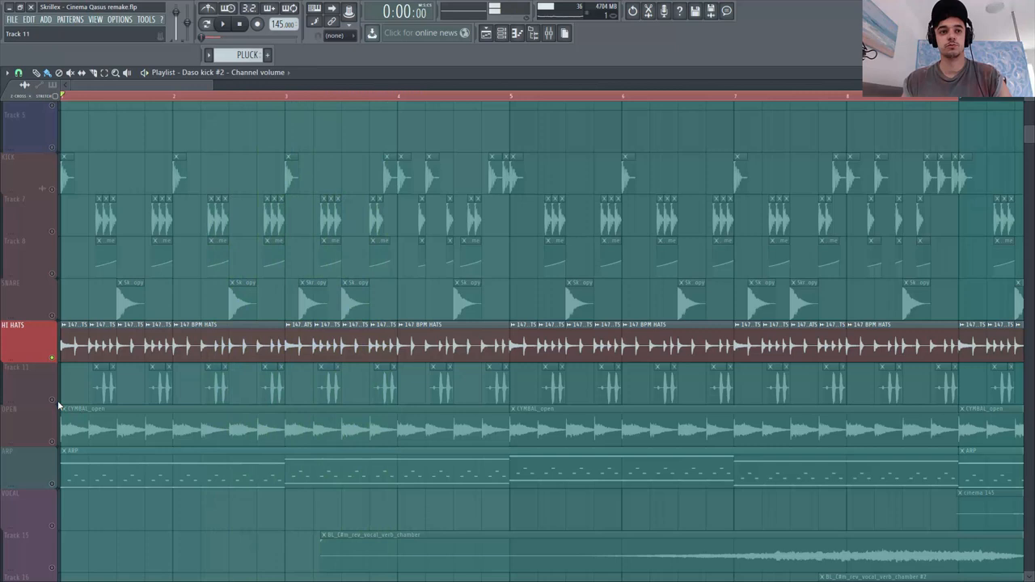
left_click(222, 23)
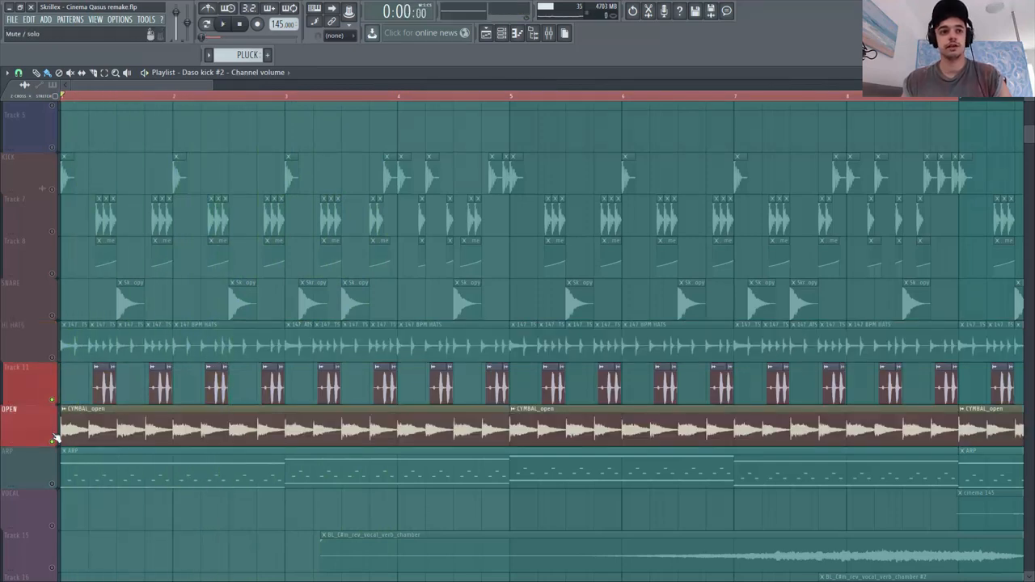
left_click(223, 24)
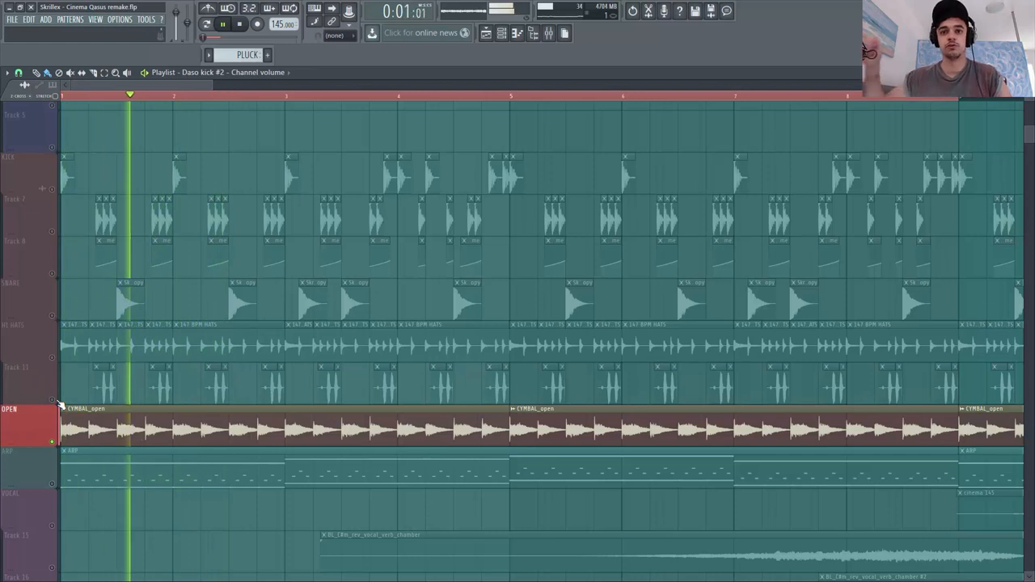
left_click(206, 24)
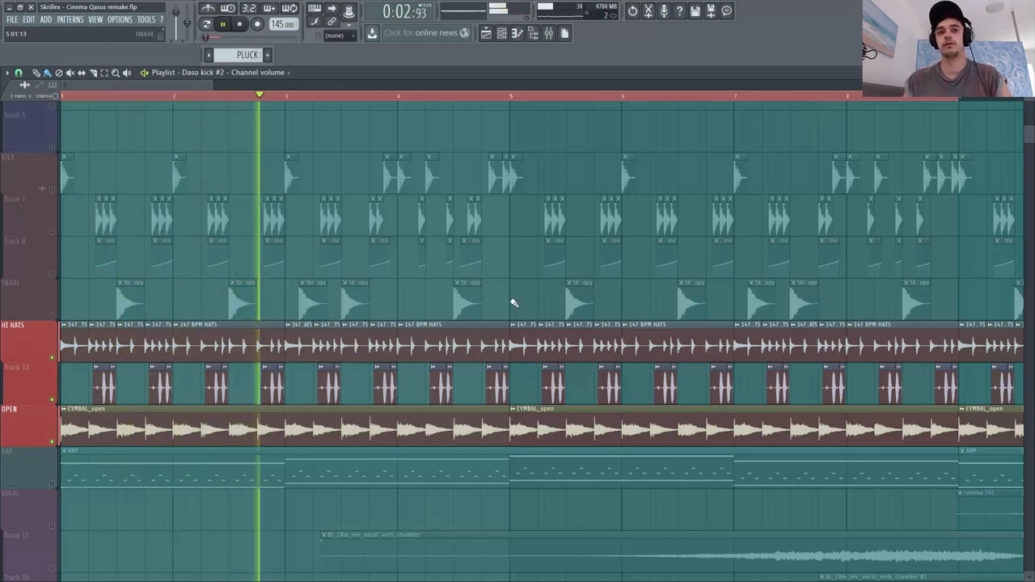
- Show the HI HATS insert's Fruity Parametric EQ 2 curve in the Mixer
left_click(550, 33)
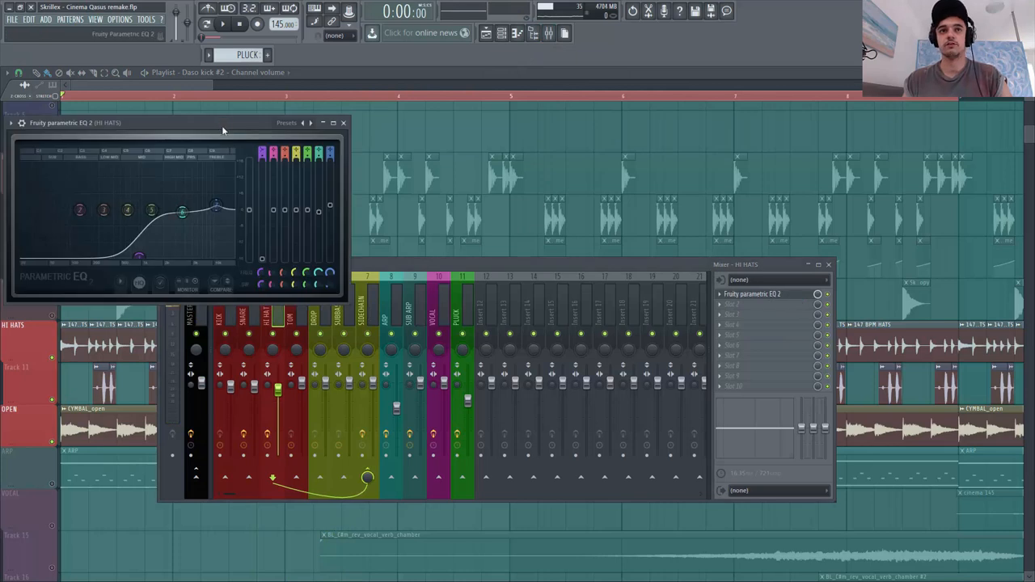
- Zoom the Playlist out to the melodic ARP, vocal and pluck tracks with the Channel Rack showing
left_click_drag(178, 122, 364, 327)
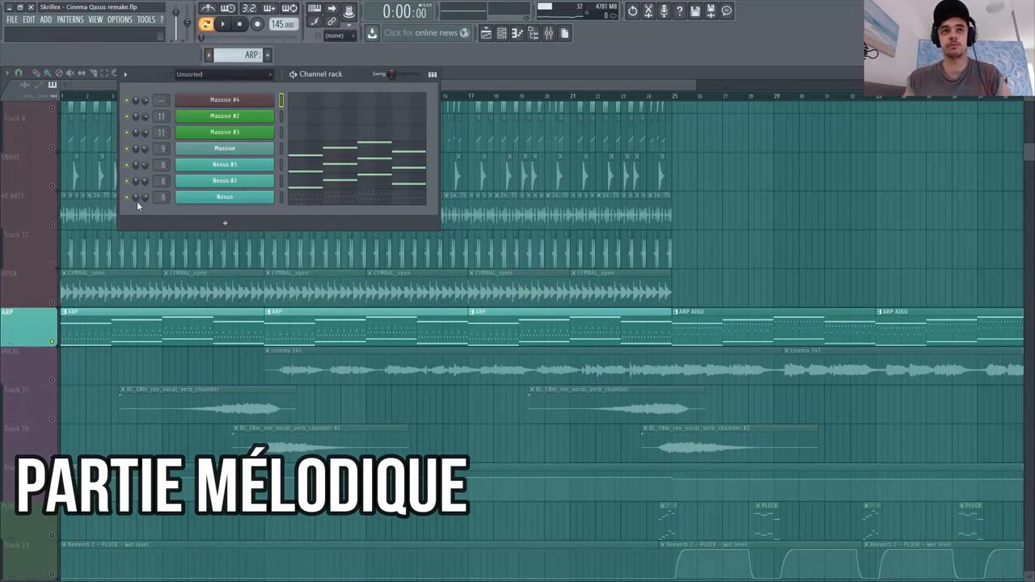
- Show the Nexus #3 pattern's four sustained notes in the Piano roll
double_click(224, 197)
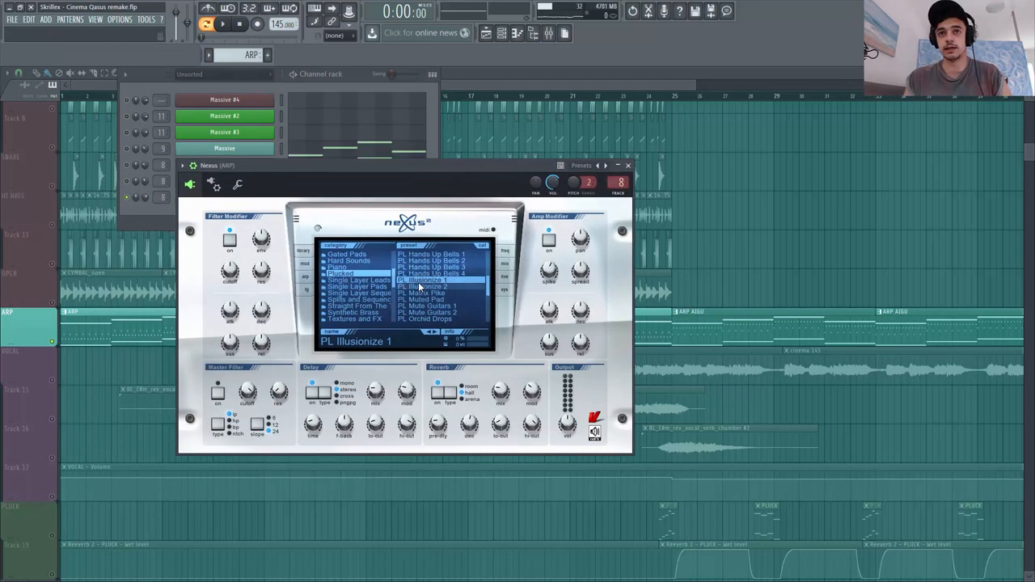
mouse_move(629, 166)
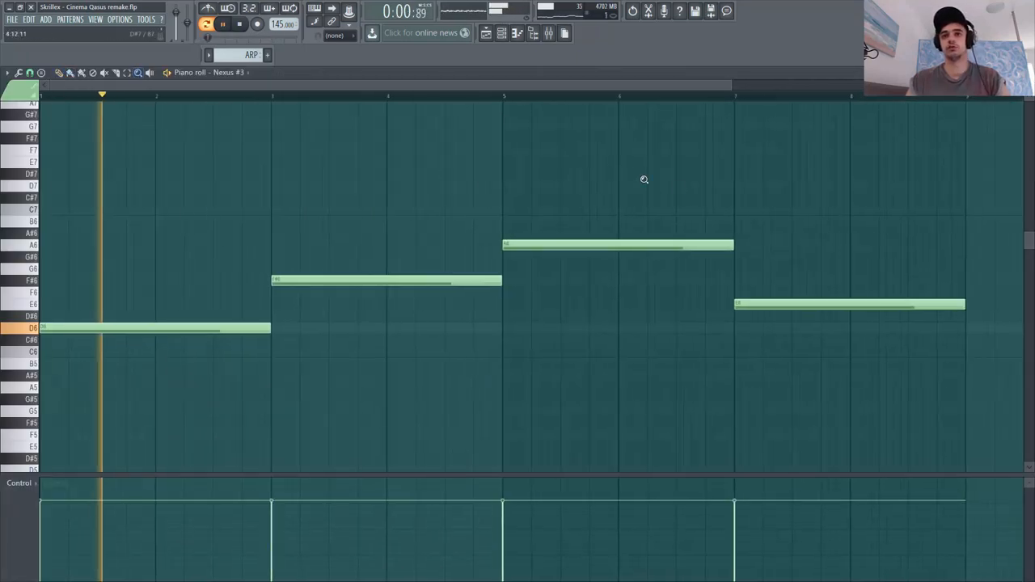
- Close the Nexus #3 Piano roll to return to the full arrangement
left_click(222, 23)
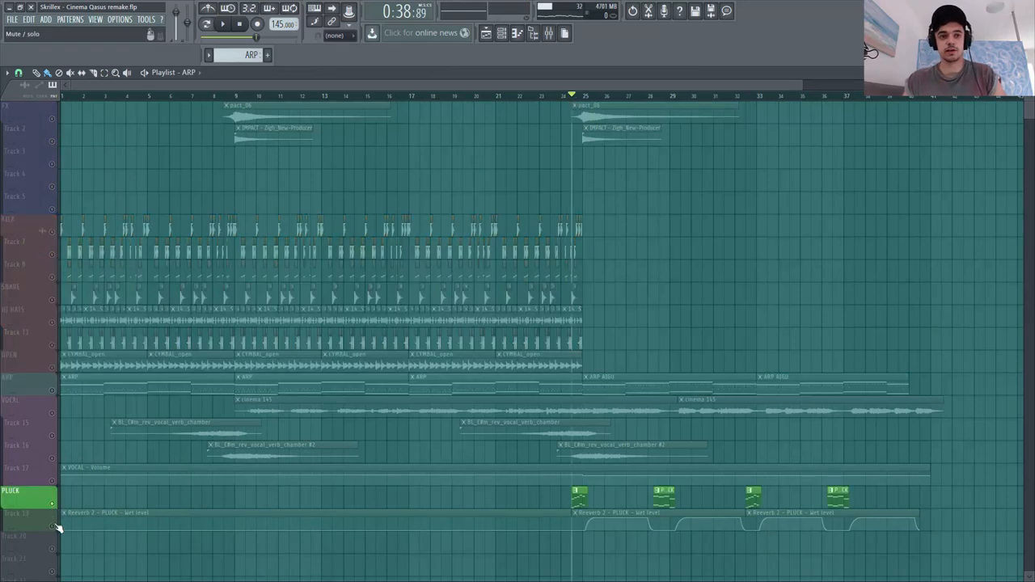
- Zoom onto the PLUCK clips and show the PLUCK insert's EQ, delay and reverb in the Mixer
left_click_drag(465, 468, 930, 550)
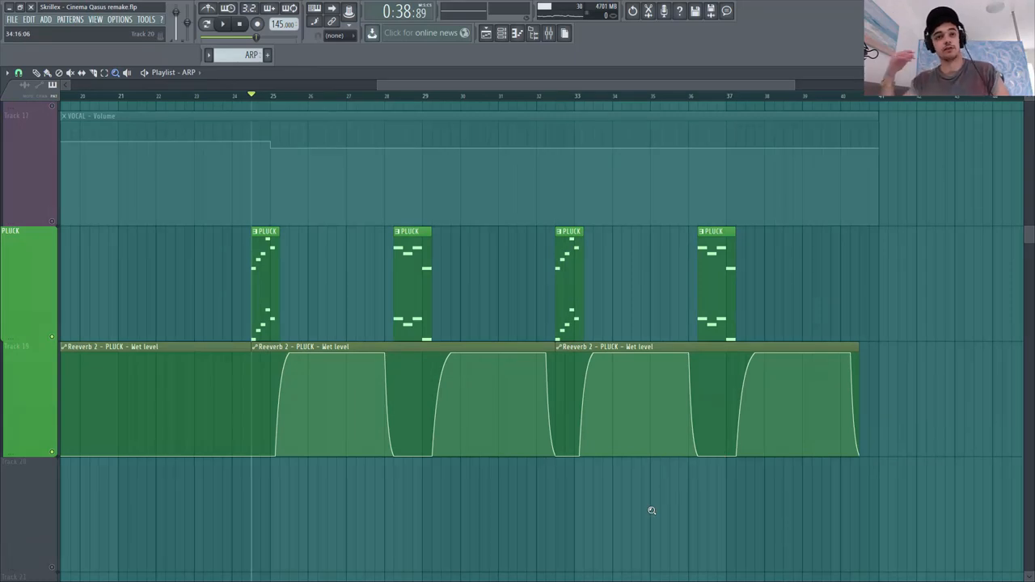
left_click(222, 23)
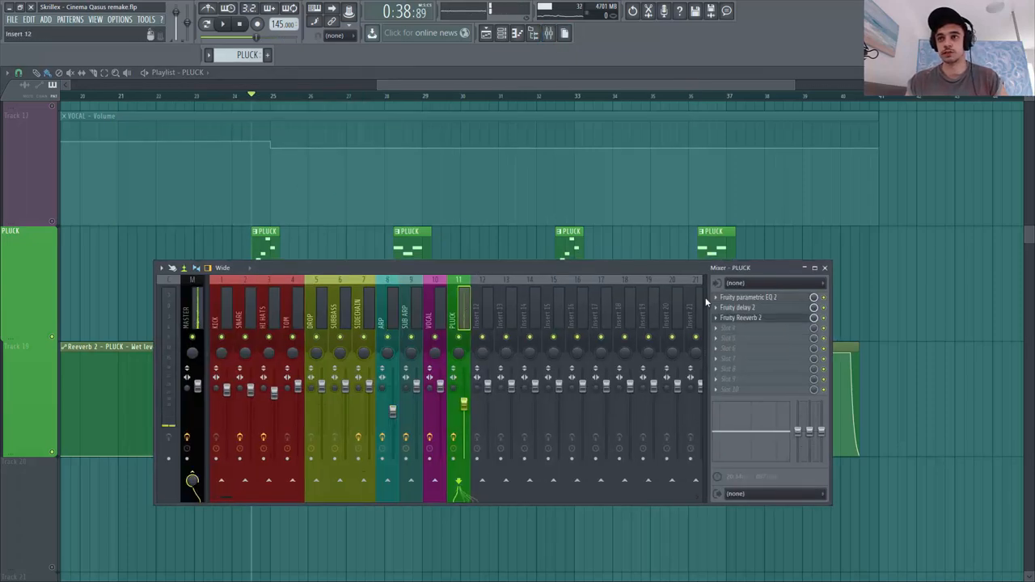
- Close the Mixer so the whole arrangement is visible again
left_click(740, 317)
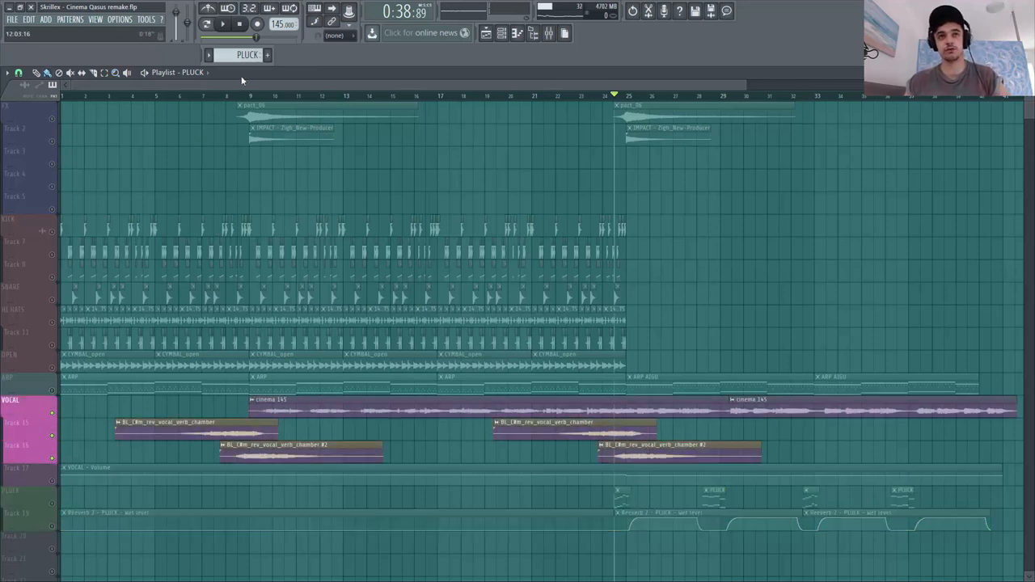
- Start playback with the Mixer showing the VOCAL insert's EQ, reverb, delay, Ozone and Auto-Tune effects
left_click(214, 96)
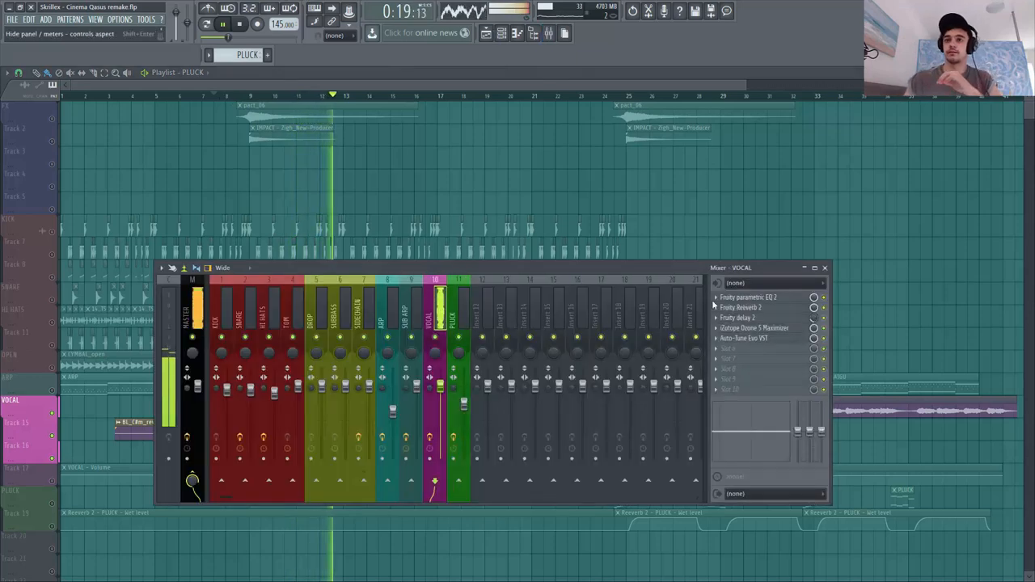
- Review the VOCAL insert's Fruity Reeverb 2 and Parametric EQ 2, then bring up Auto-Tune Evo
left_click(747, 297)
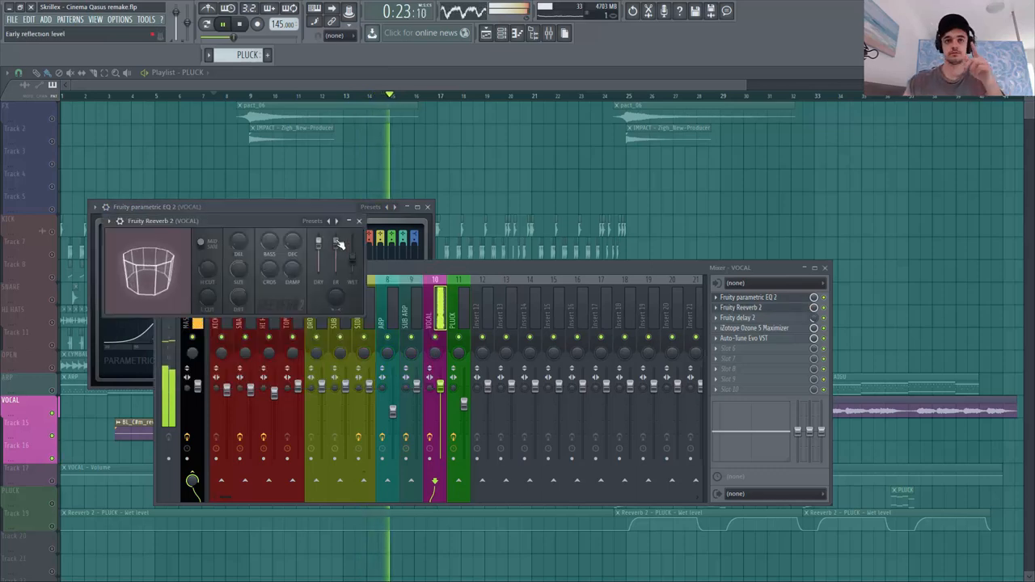
left_click(738, 318)
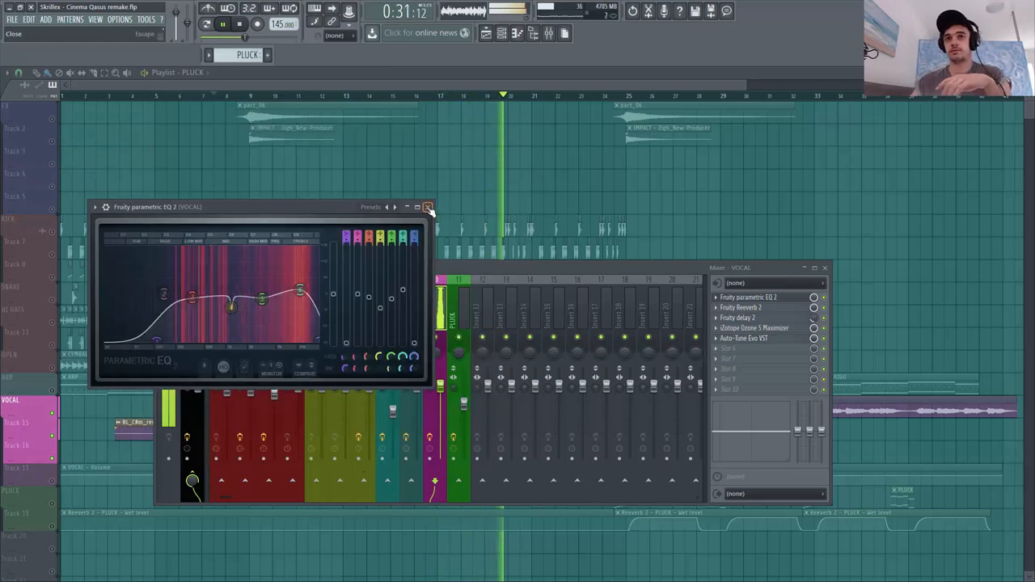
left_click(428, 207)
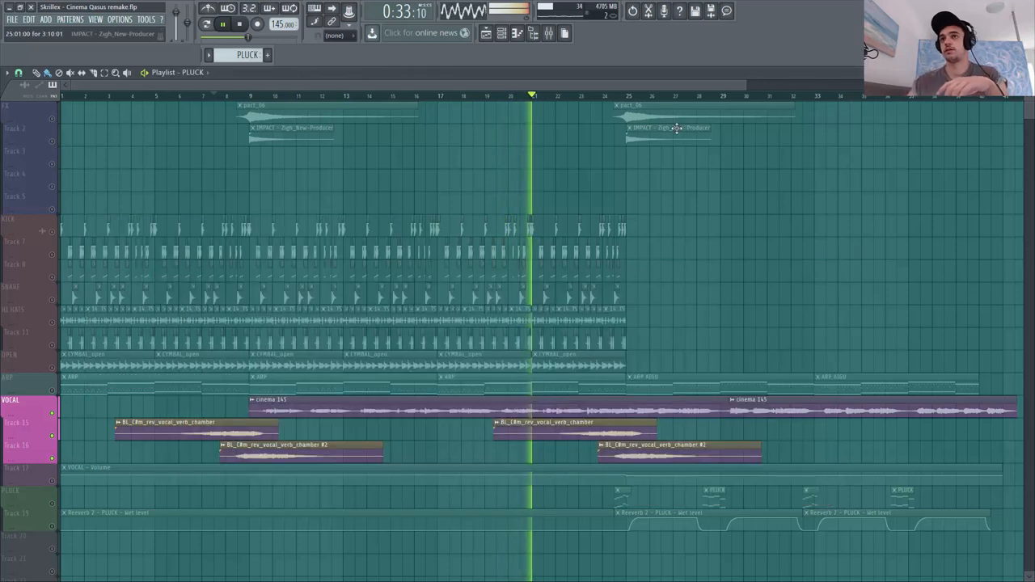
left_click(645, 95)
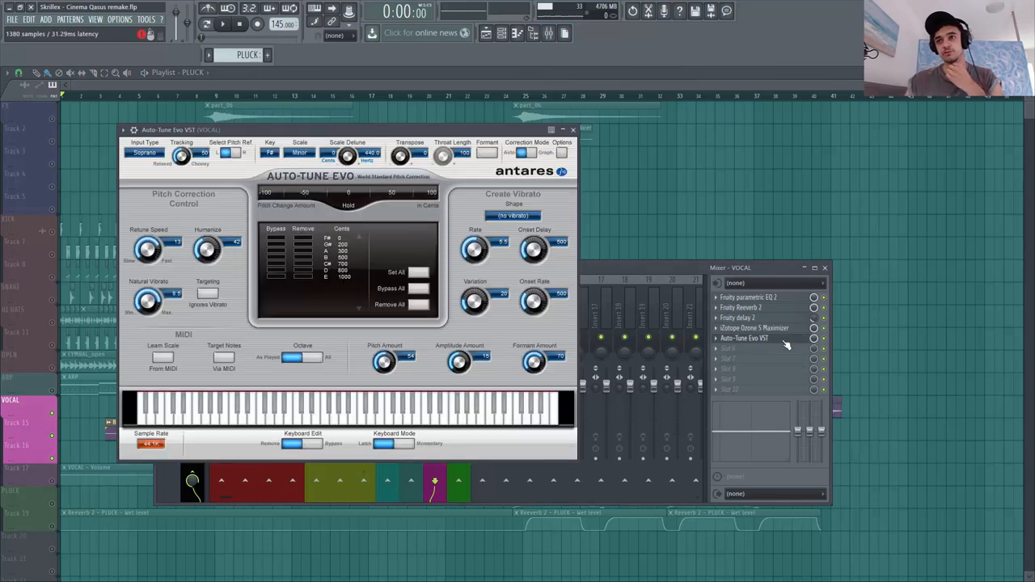
- Dismiss Auto-Tune and zoom the Massive #2 piano roll onto the opening F#5 phrase
left_click(573, 129)
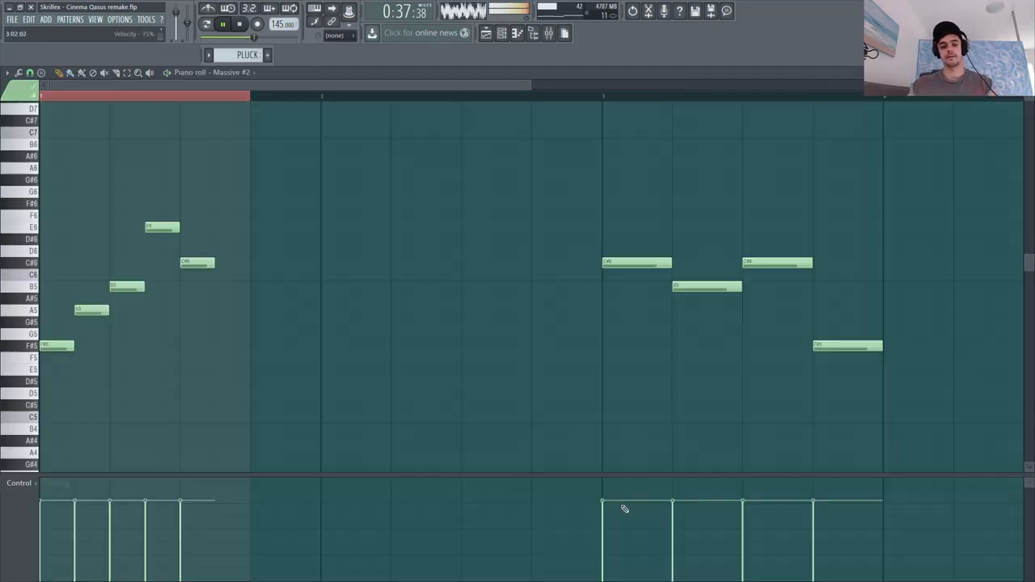
left_click(223, 24)
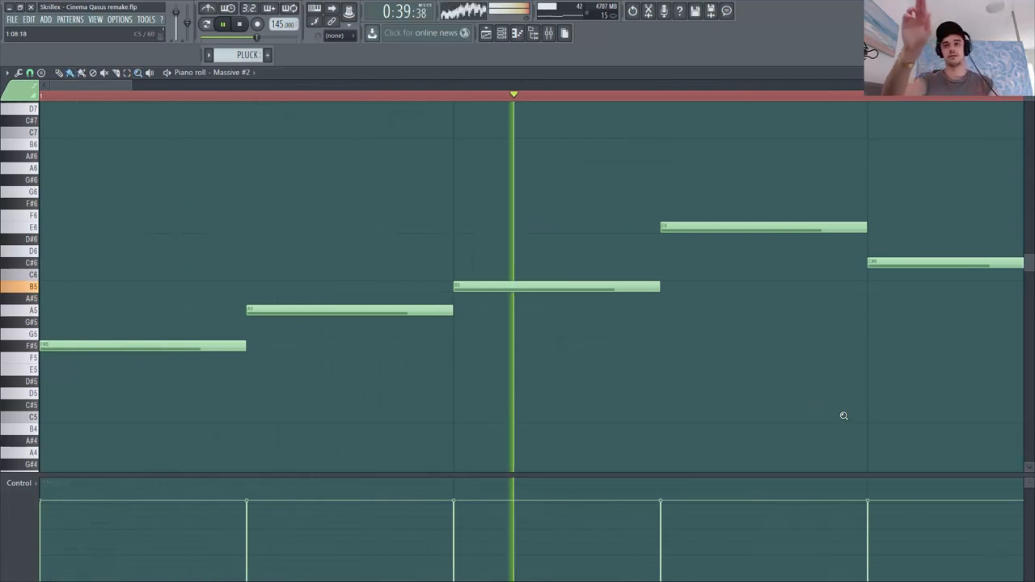